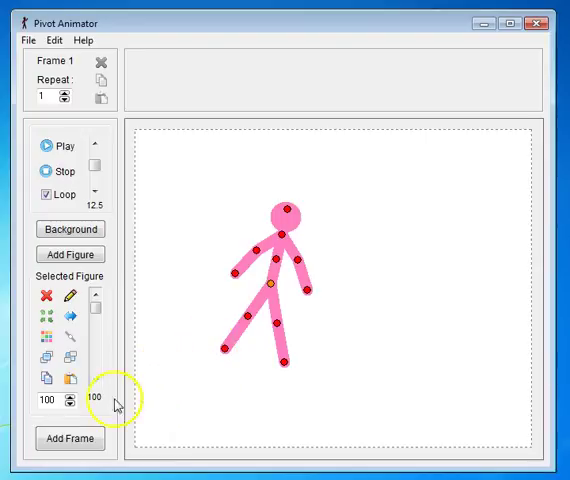
mouse_move(70, 438)
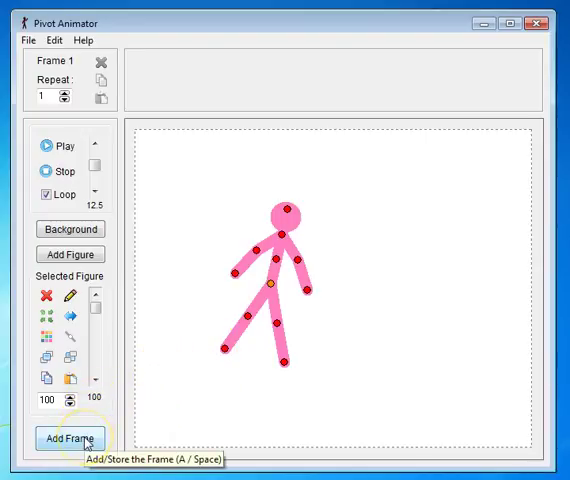
Store five frames of the pink stick figure, raising its hand slightly in each pose.
left_click(69, 438)
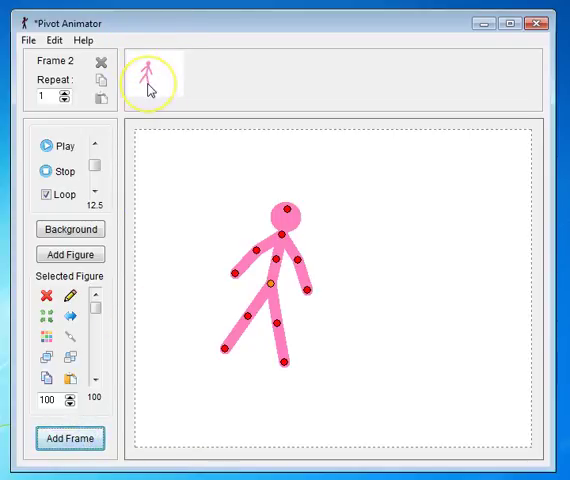
mouse_move(149, 88)
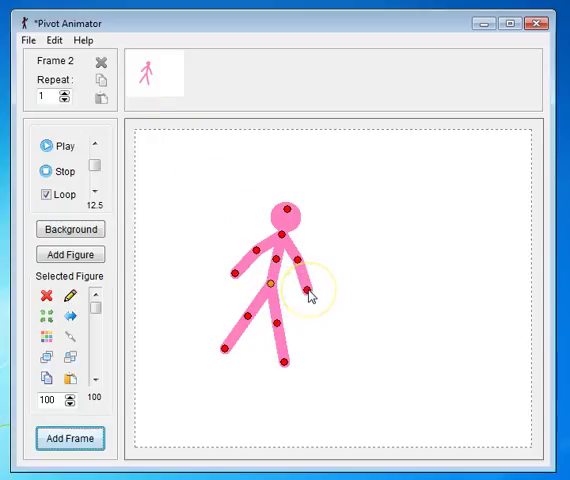
left_click(308, 292)
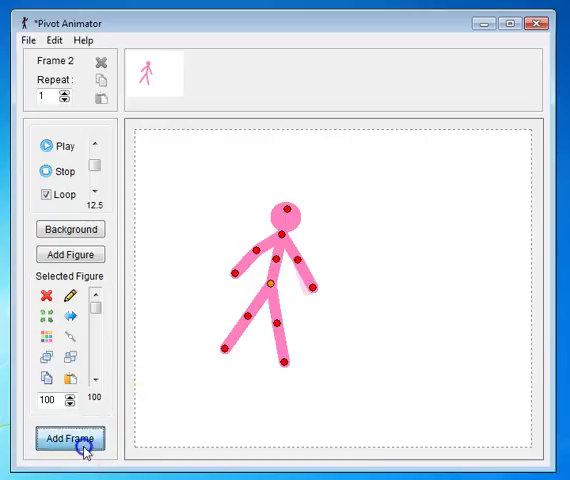
left_click(70, 438)
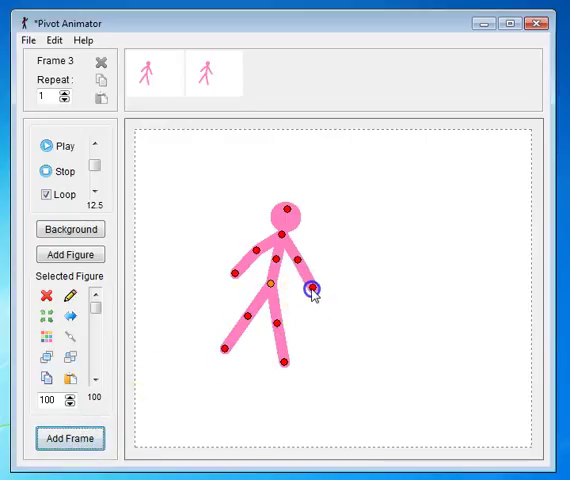
left_click(70, 438)
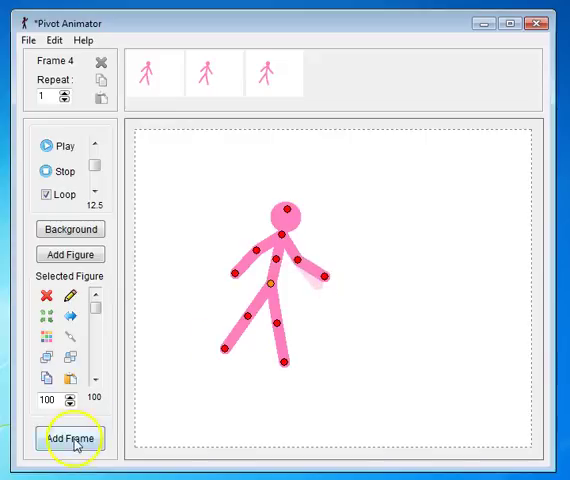
left_click(70, 438)
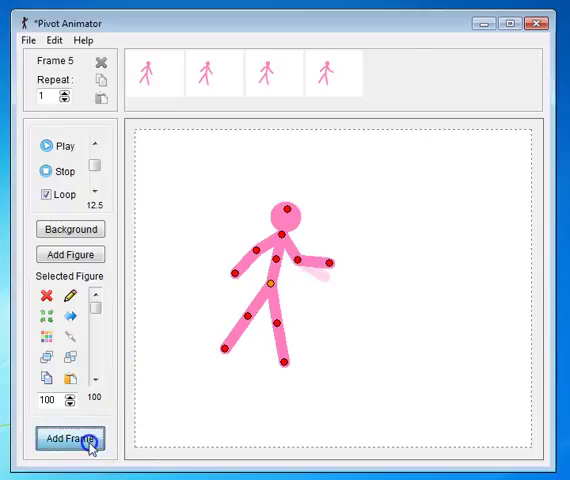
left_click(69, 438)
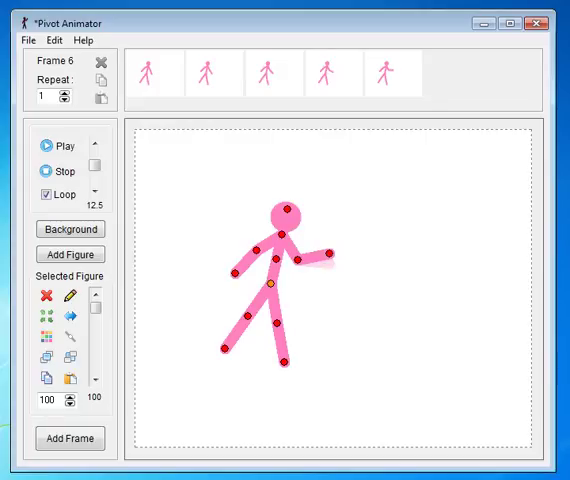
mouse_move(178, 75)
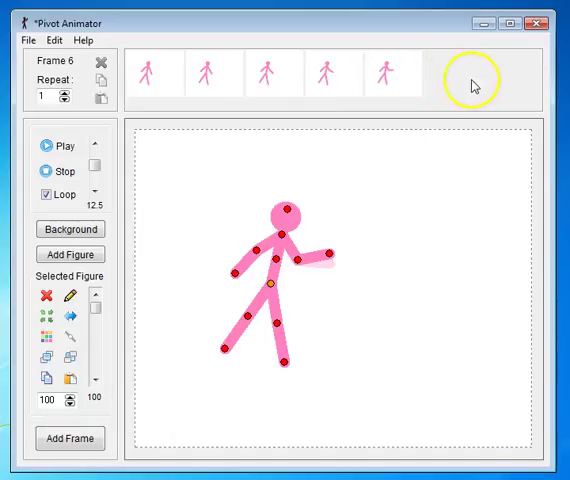
Store three more poses with the hand lifted above shoulder height, then reopen frame three.
left_click(69, 438)
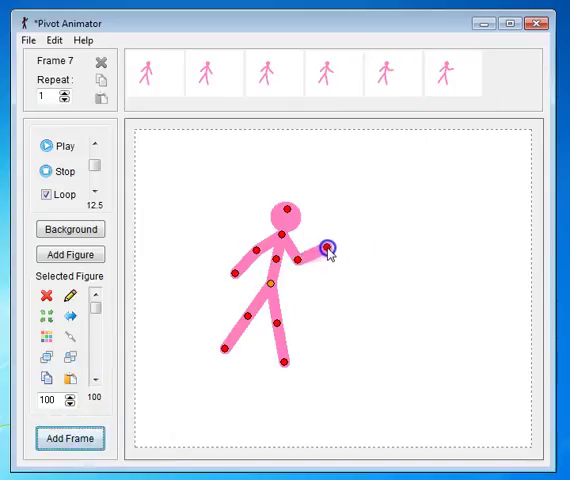
left_click(69, 438)
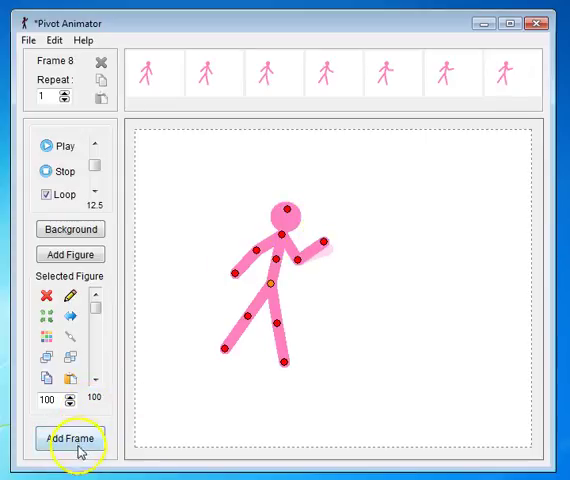
left_click(70, 438)
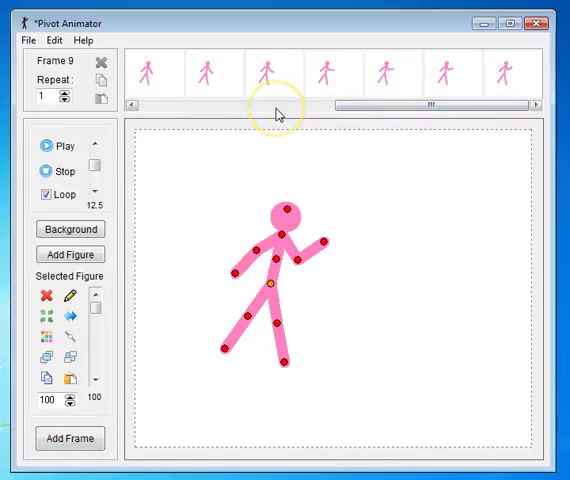
left_click(212, 71)
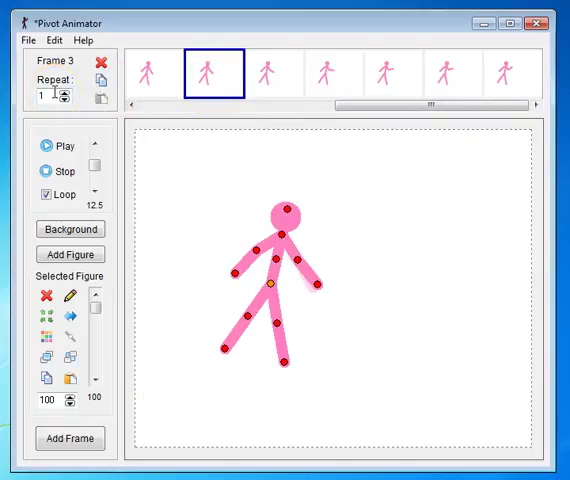
mouse_move(150, 72)
type("00")
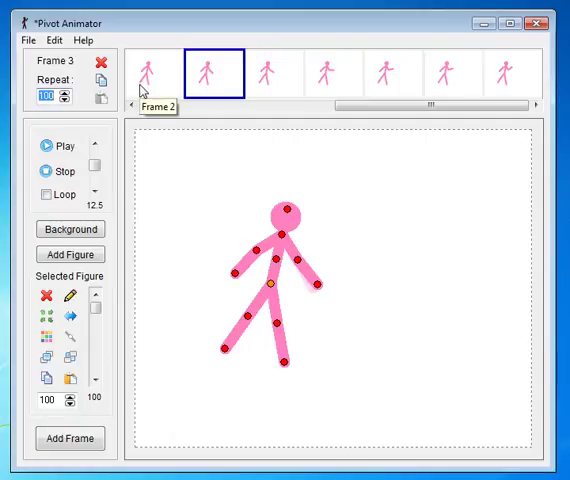
mouse_move(345, 83)
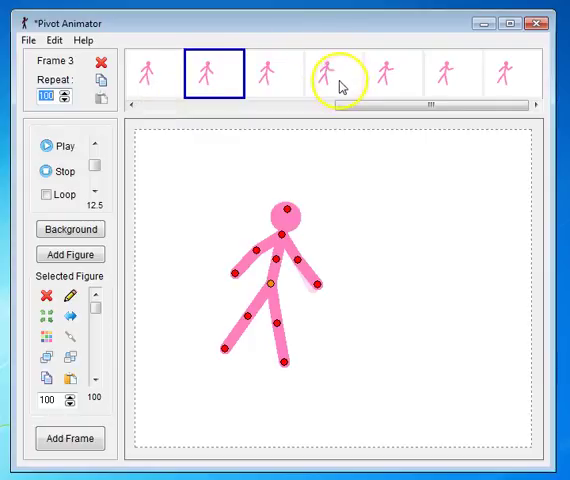
Recolour frame five's stick figure dark green after briefly trying blue, then recheck it.
left_click(337, 71)
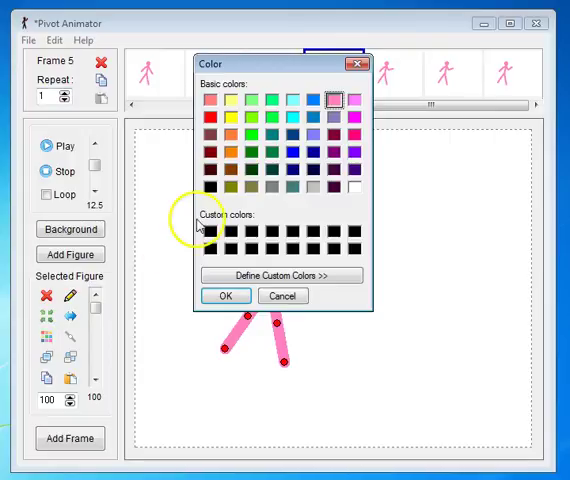
left_click(287, 137)
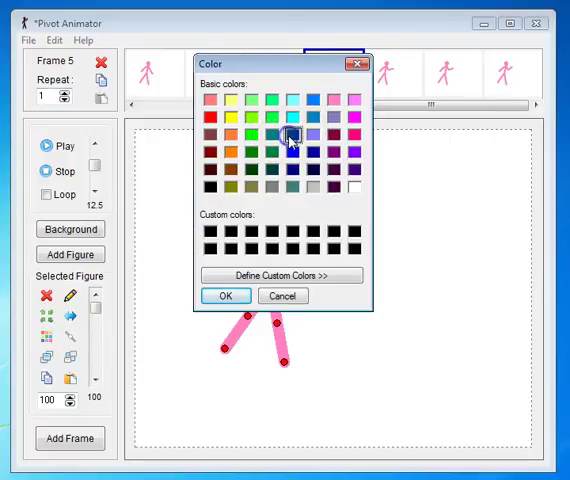
left_click(225, 296)
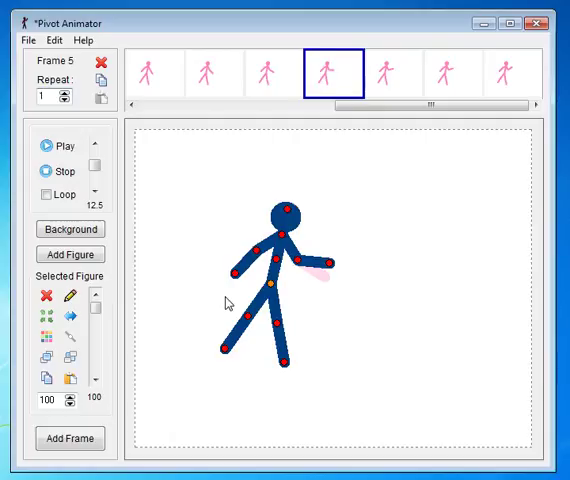
left_click(333, 71)
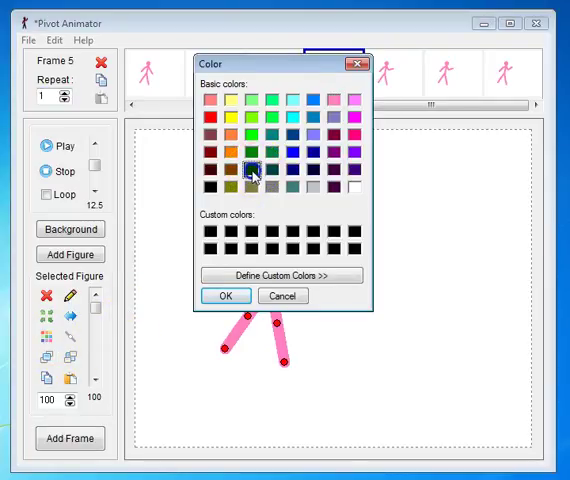
left_click(225, 295)
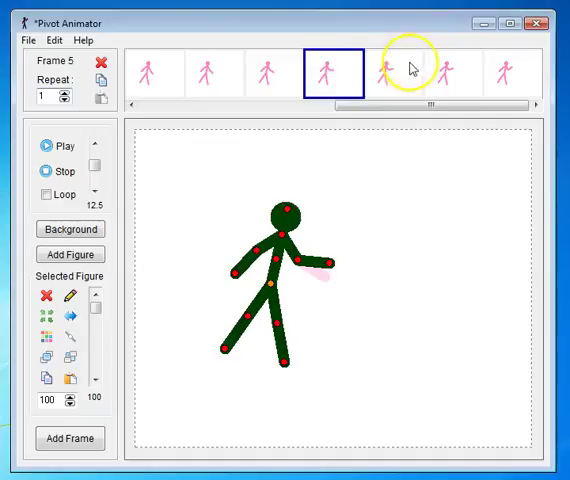
left_click(398, 71)
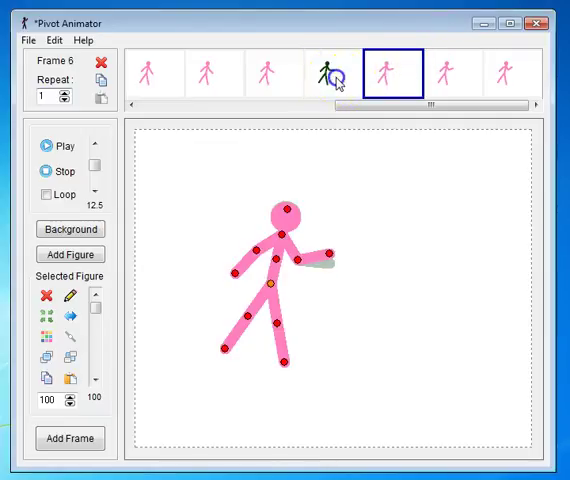
left_click(337, 70)
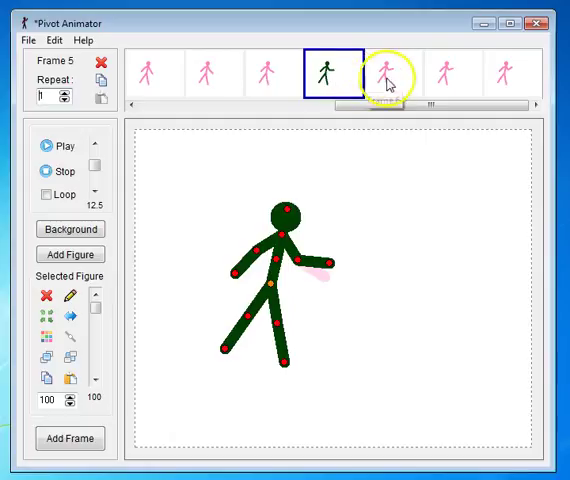
Make frame six's stick figure orange, comparing it with the green frame beside it.
left_click(386, 71)
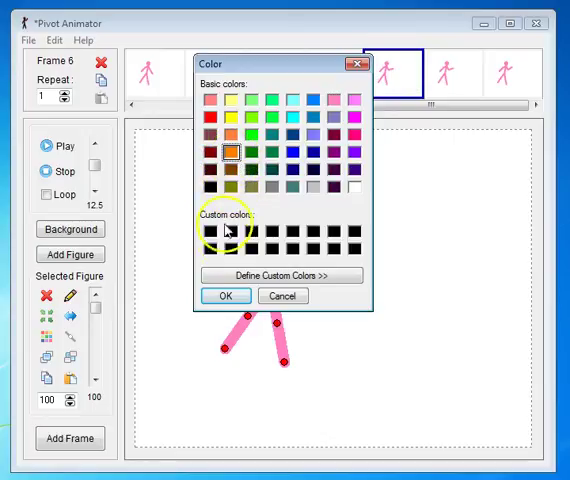
left_click(225, 296)
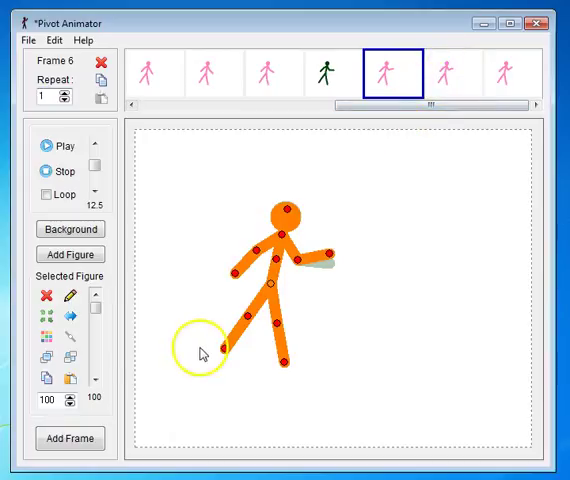
left_click(69, 438)
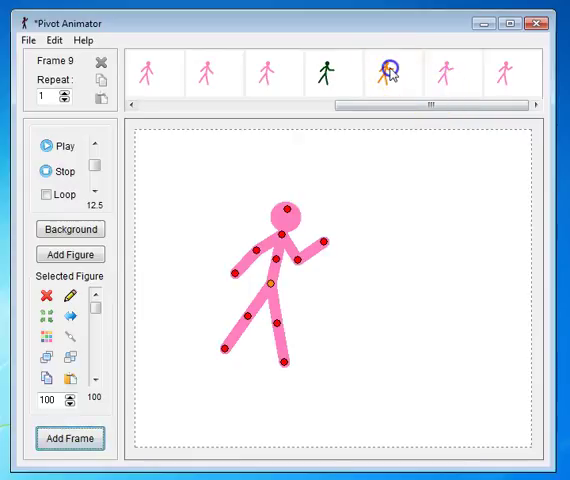
left_click(333, 71)
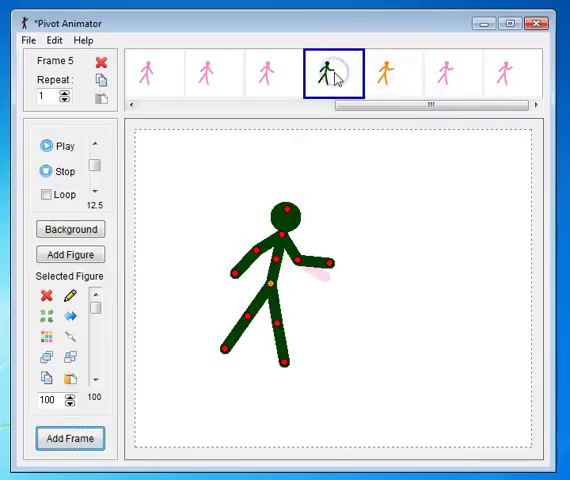
left_click(456, 71)
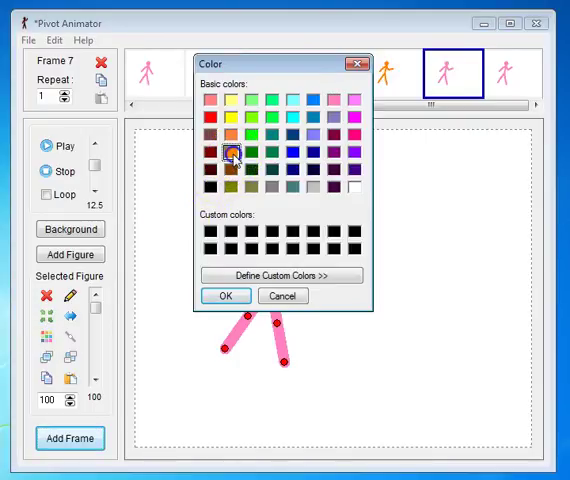
left_click(225, 296)
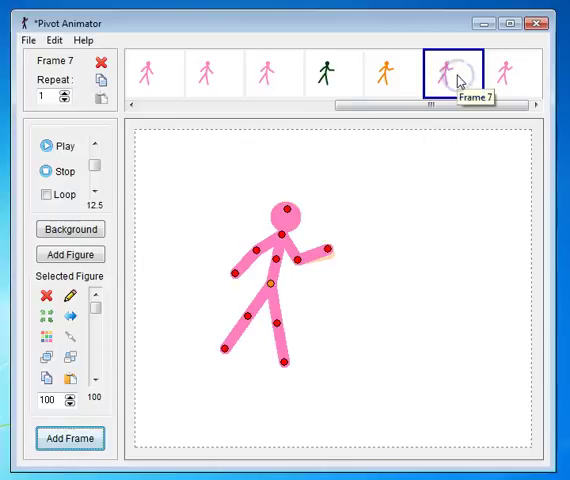
left_click(398, 70)
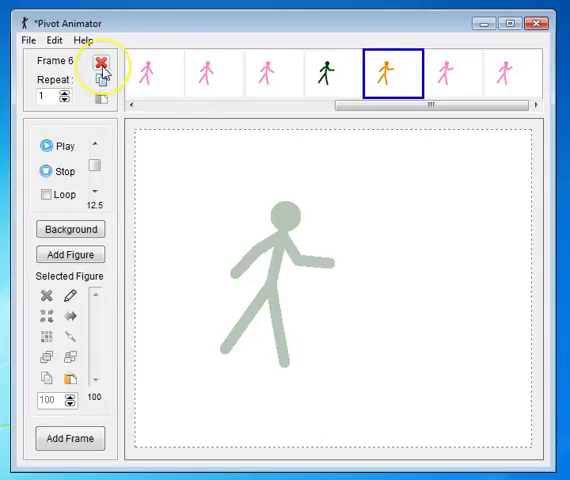
mouse_move(100, 66)
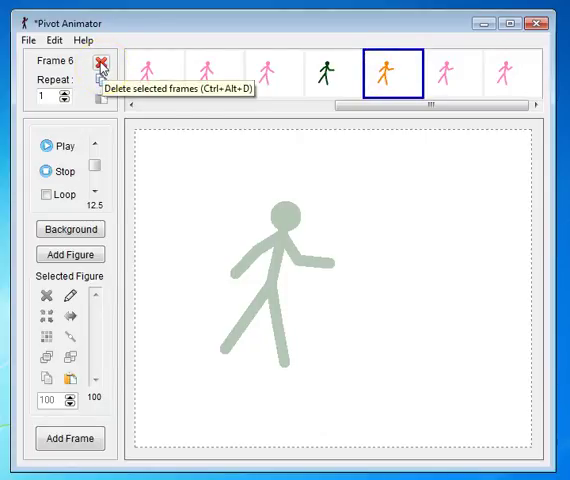
Delete the orange frame six and confirm Yes in the warning dialog.
left_click(98, 64)
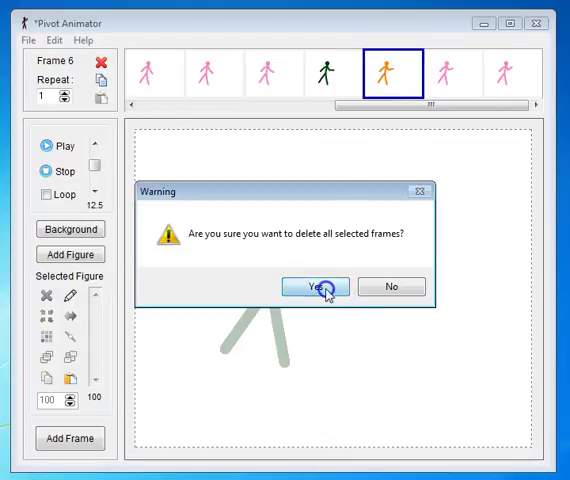
left_click(314, 287)
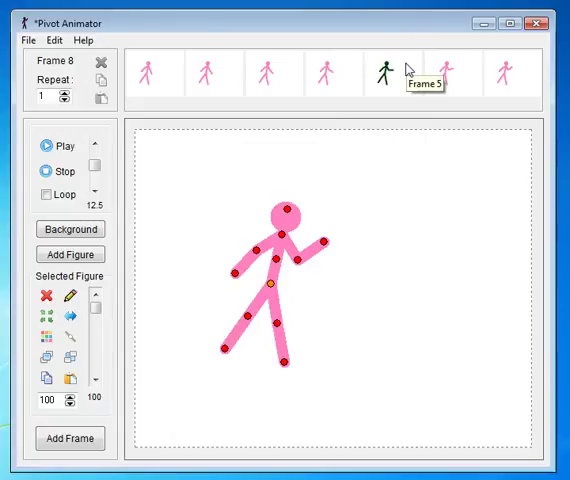
mouse_move(342, 67)
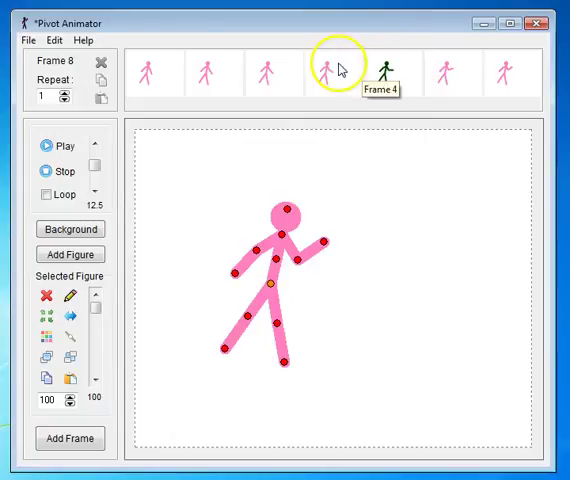
Copy green frame five and paste it onto the end of the timeline as frame eight.
left_click(393, 71)
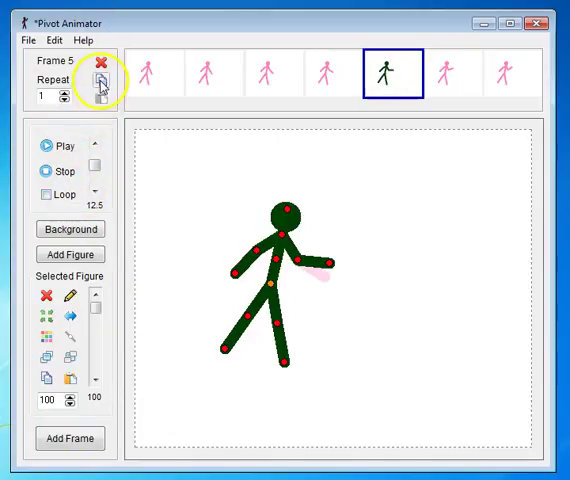
mouse_move(100, 103)
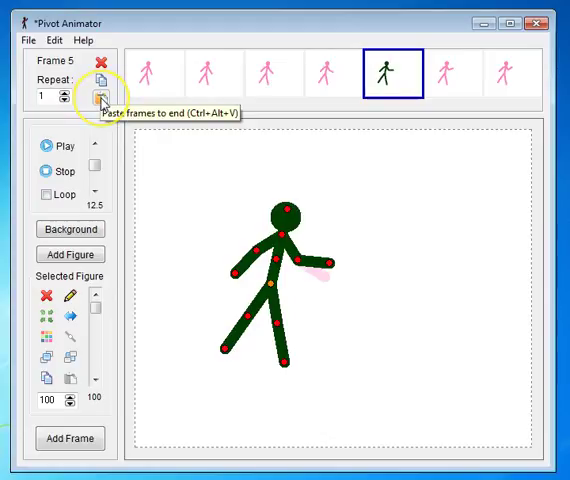
left_click(100, 98)
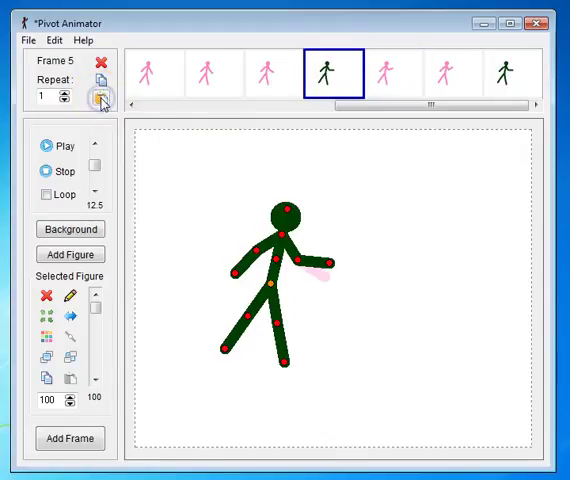
mouse_move(505, 70)
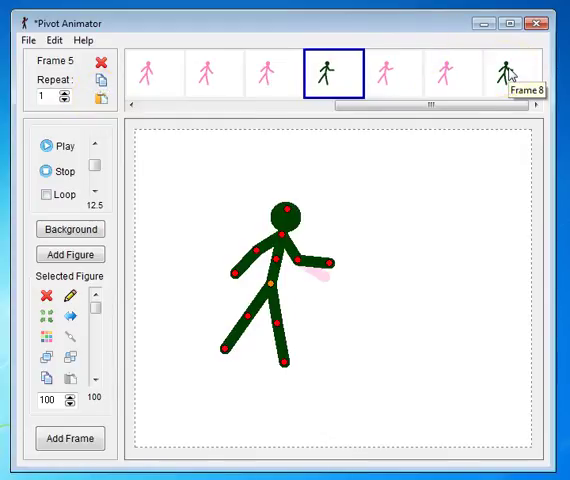
left_click(513, 72)
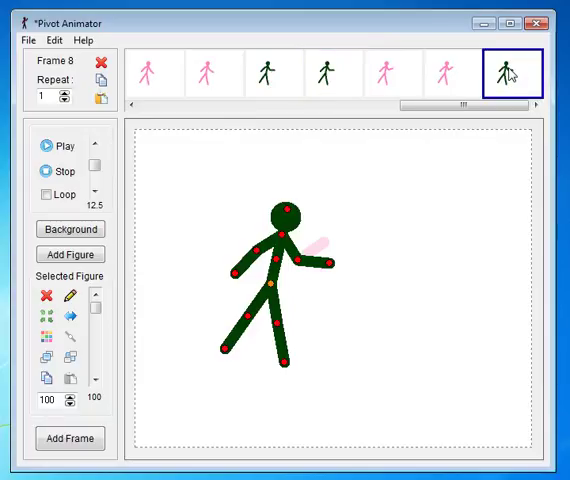
mouse_move(512, 72)
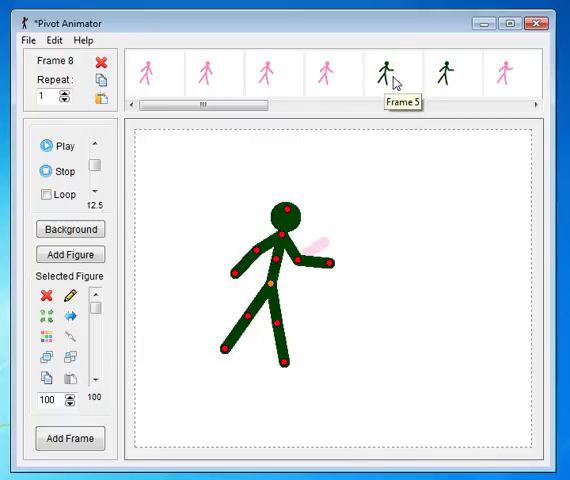
Paste Insert the copied green frame at frame two, shifting the pink frames along.
left_click(393, 72)
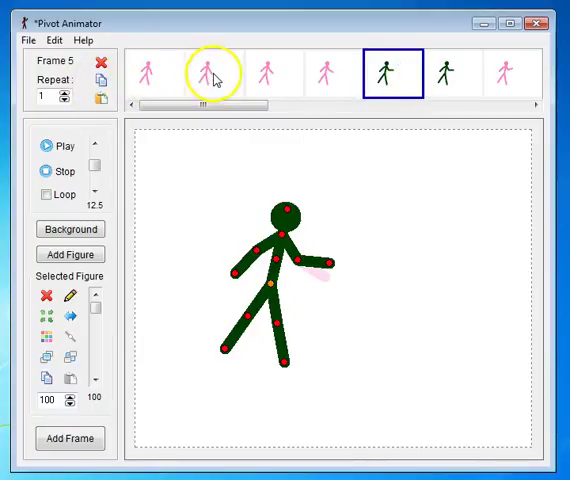
left_click(152, 71)
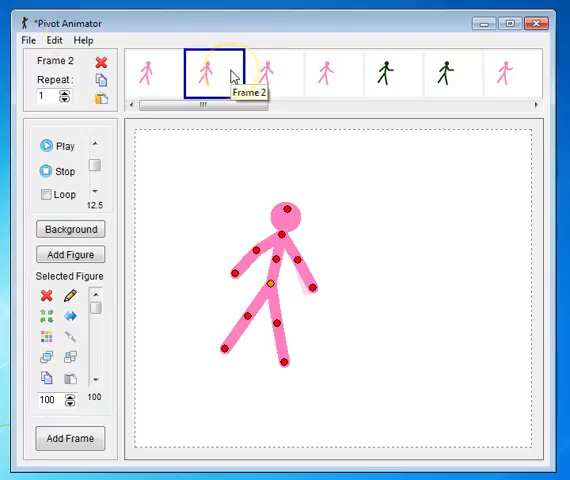
right_click(225, 72)
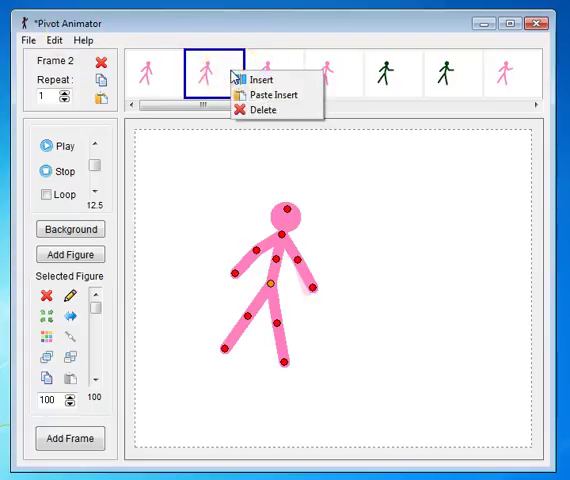
mouse_move(268, 95)
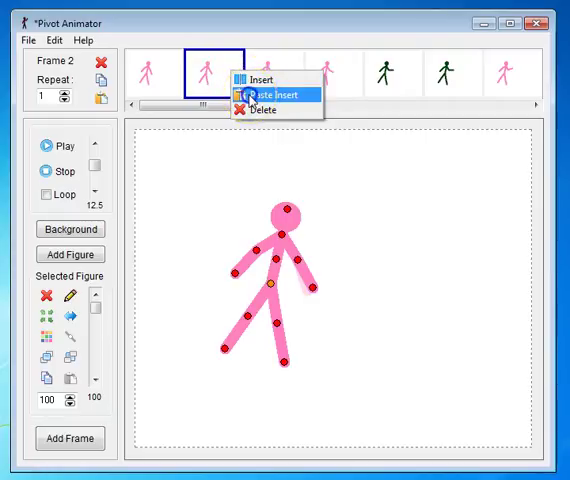
left_click(260, 82)
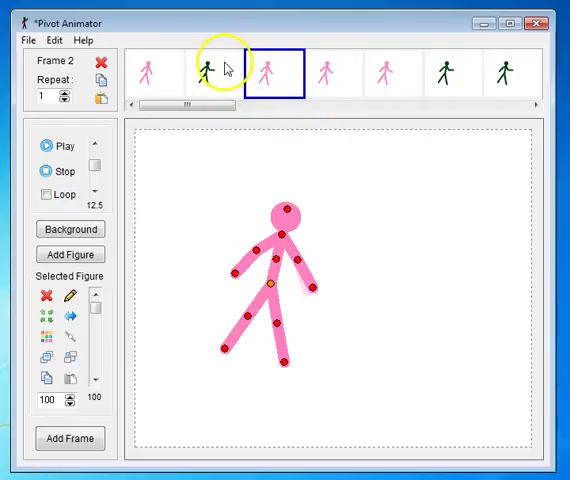